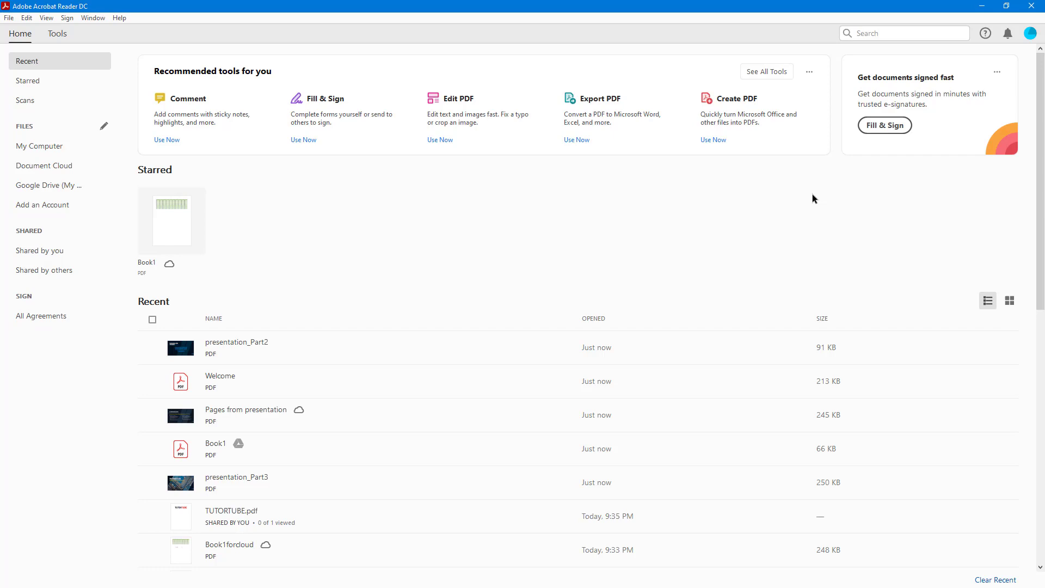
{"action": "mouse_move", "coordinate": [179, 309]}
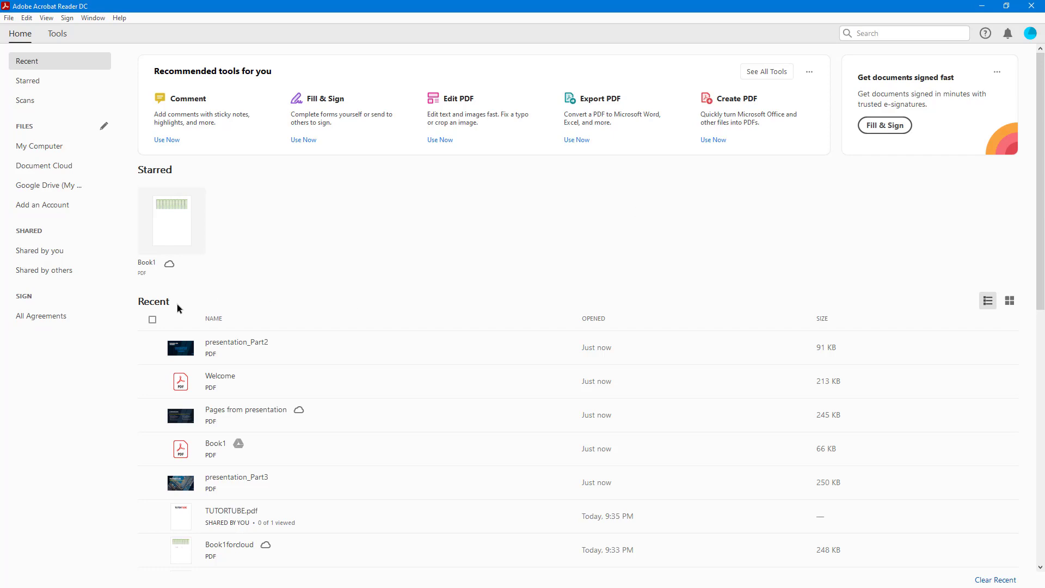
Scroll down the Home page's Recent files list
{"action": "scroll", "scroll_direction": "down", "scroll_amount": 3}
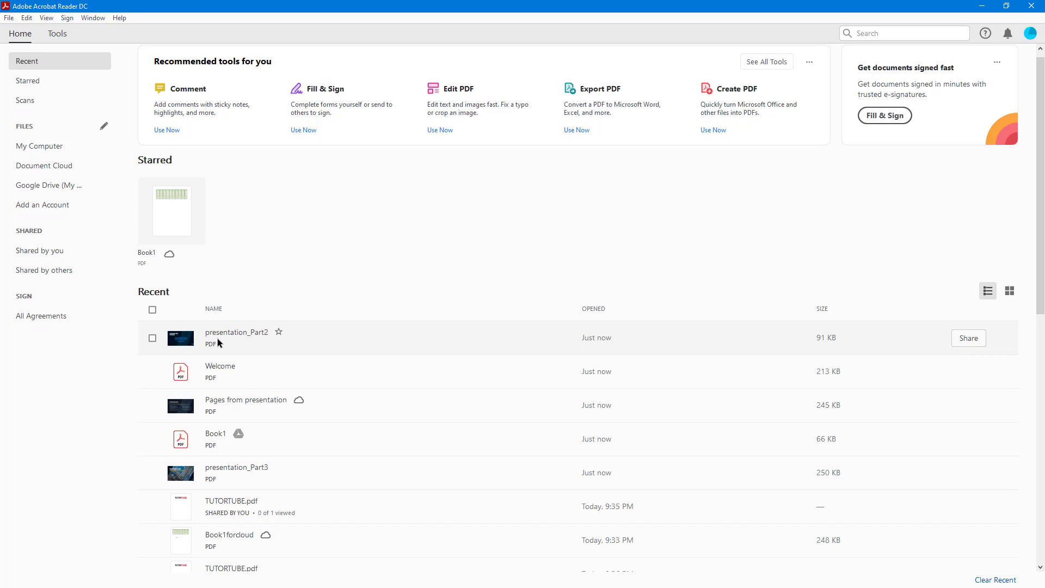
{"action": "mouse_move", "coordinate": [55, 66]}
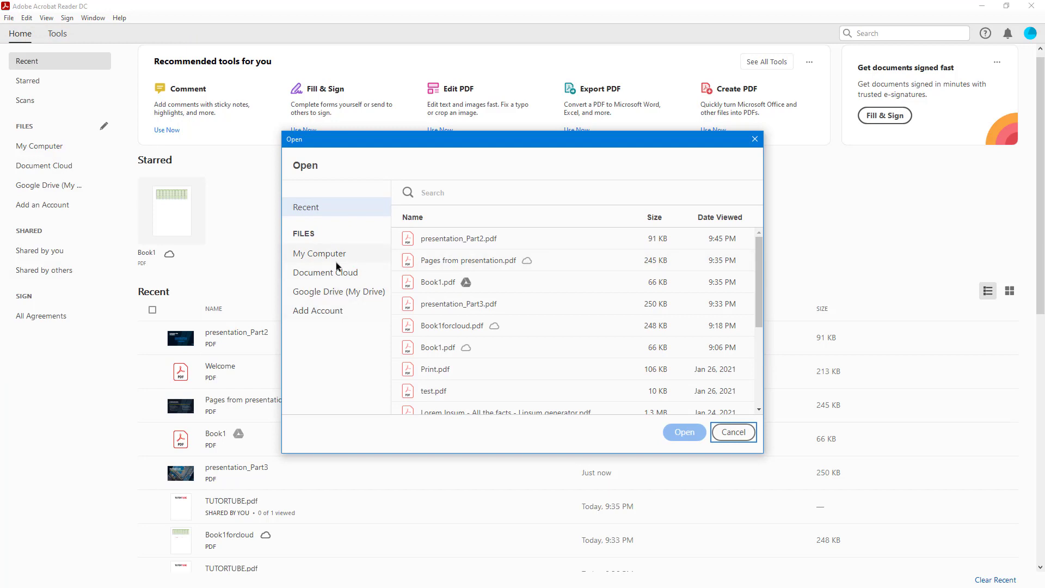
Open Test TutorTube.pdf from the PDFs folder on My Computer
{"action": "left_click", "coordinate": [320, 253]}
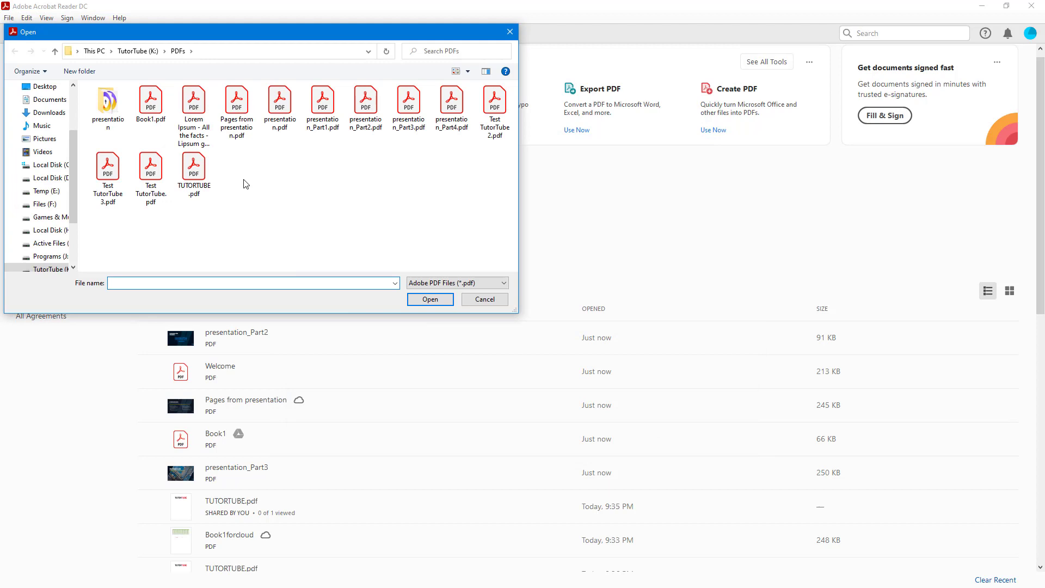
{"action": "left_click", "coordinate": [151, 172]}
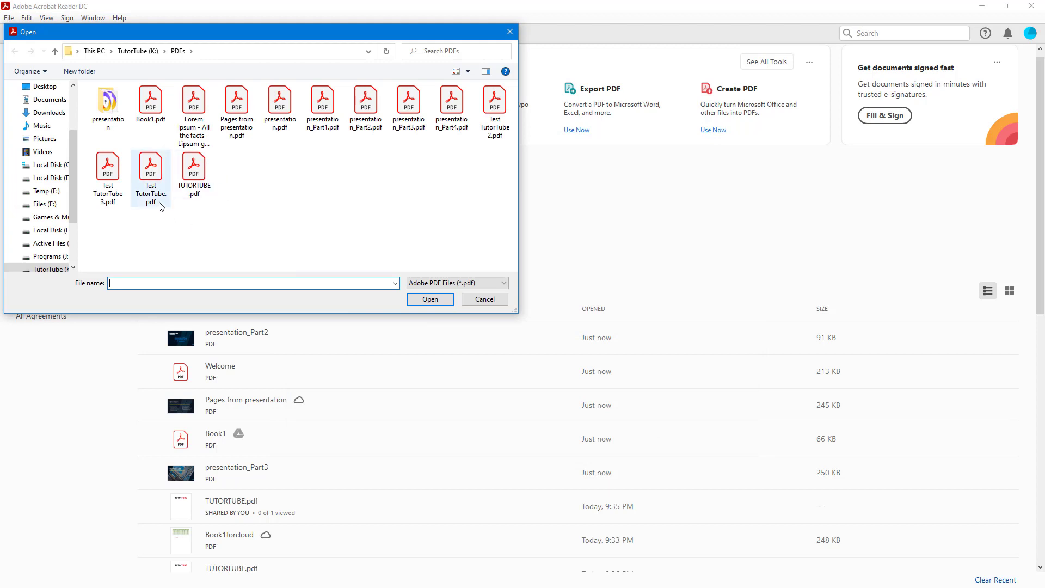
{"action": "left_click", "coordinate": [151, 167]}
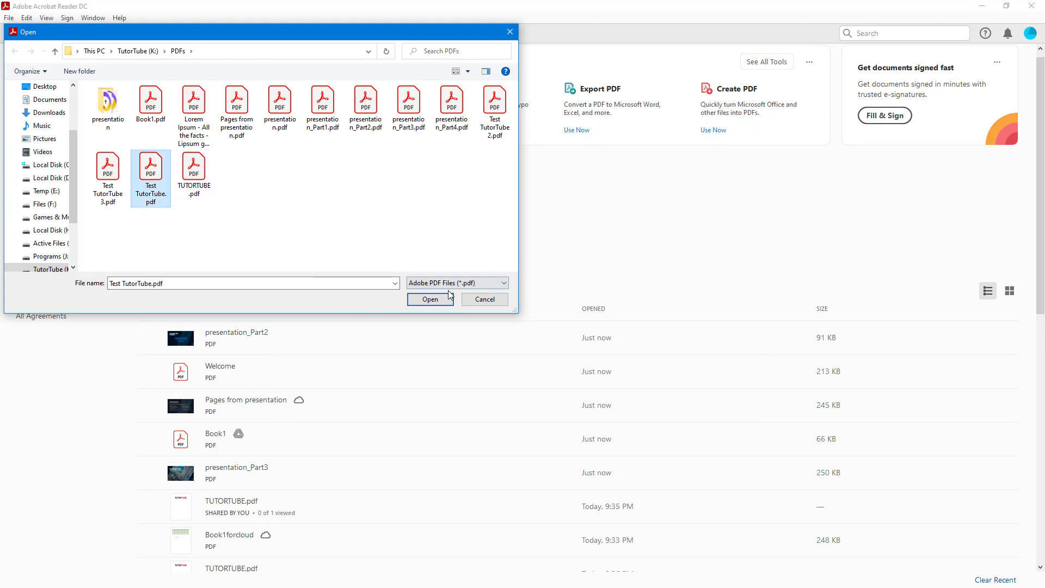
{"action": "left_click", "coordinate": [430, 299]}
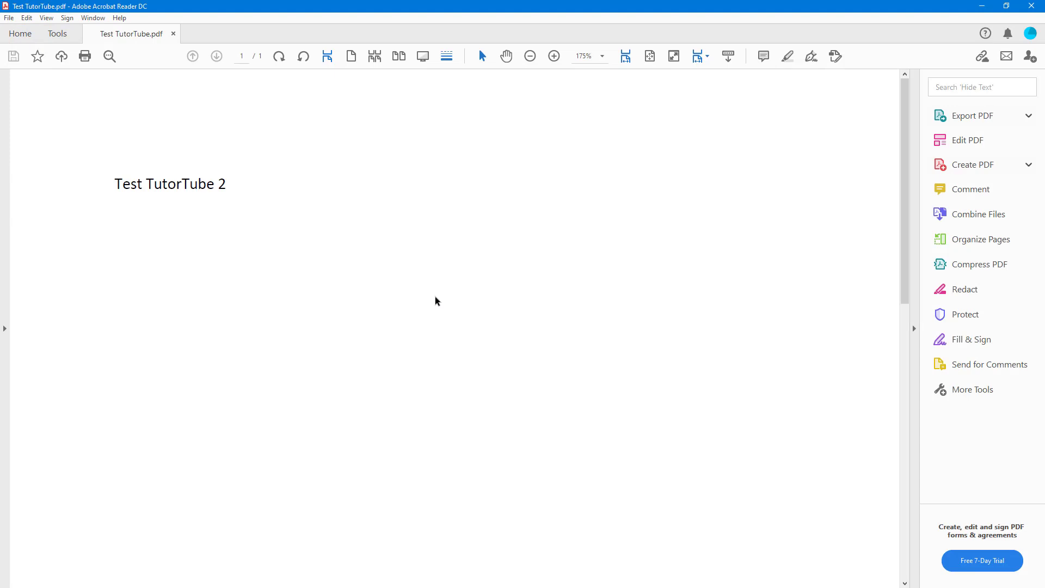
{"action": "mouse_move", "coordinate": [186, 66]}
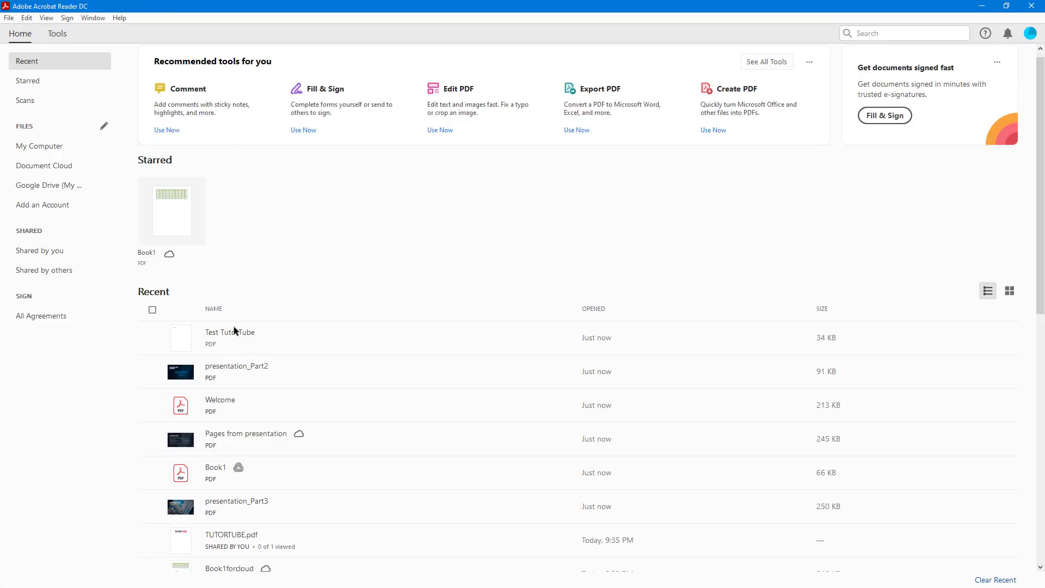
{"action": "mouse_move", "coordinate": [230, 338]}
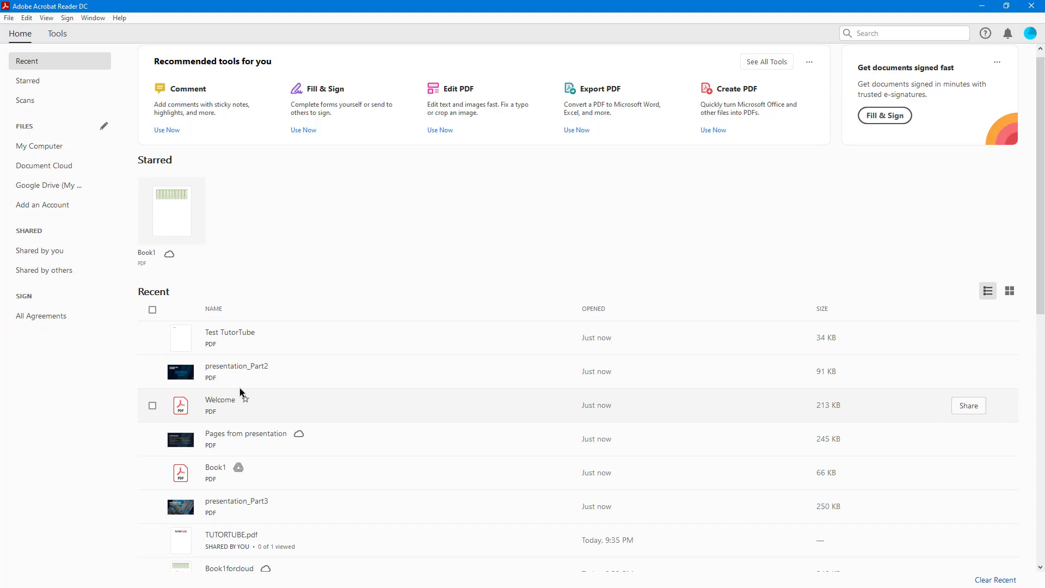
Scroll the Home page's Recent files list, now topped by Test TutorTube
{"action": "scroll", "scroll_direction": "down", "scroll_amount": 3}
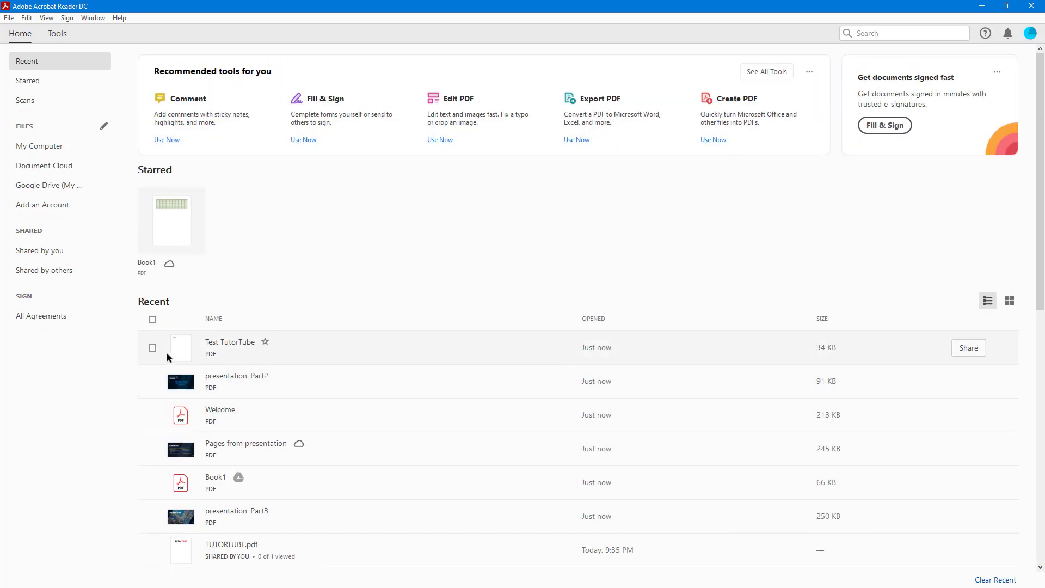
Remove Test TutorTube from Recent, then toggle grid view and back to list view
{"action": "left_click", "coordinate": [152, 347]}
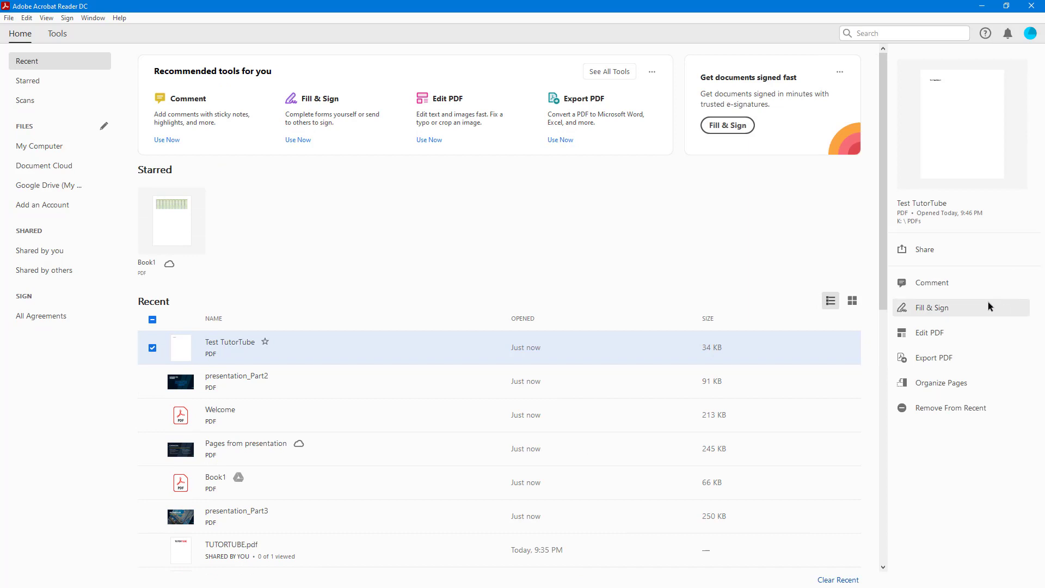
{"action": "mouse_move", "coordinate": [944, 407]}
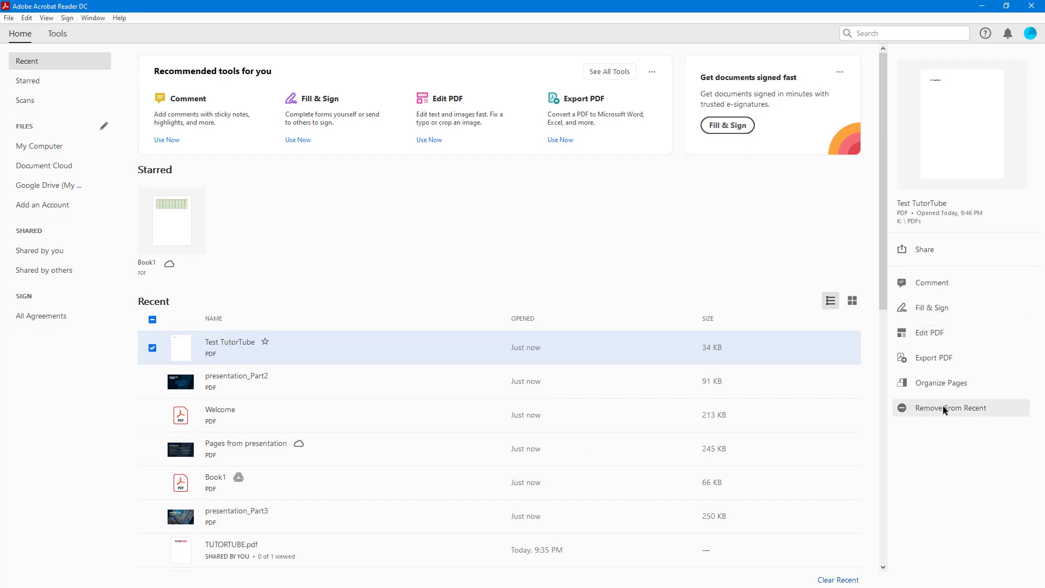
{"action": "left_click", "coordinate": [950, 408]}
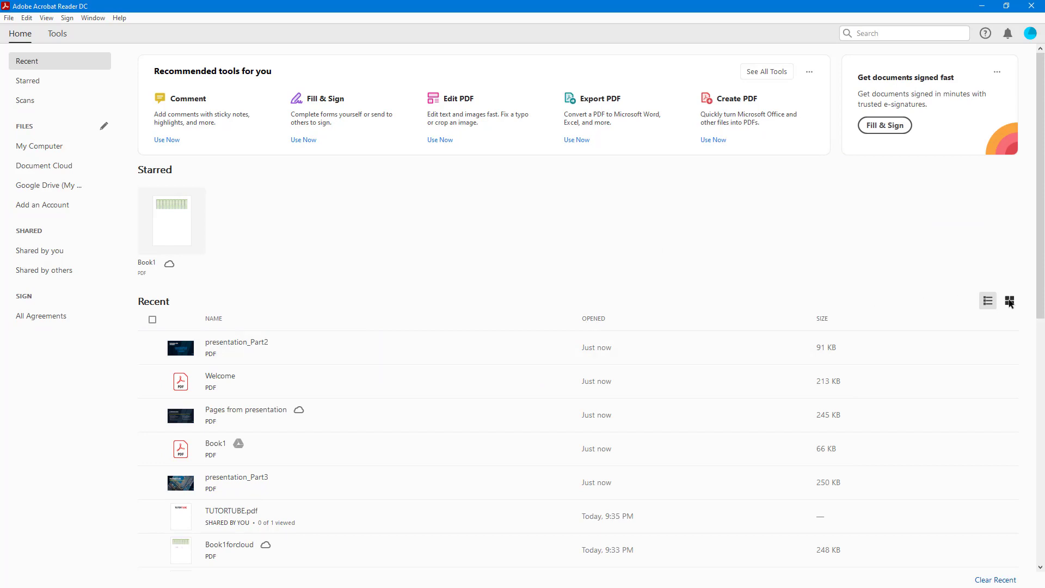
{"action": "left_click", "coordinate": [1009, 301]}
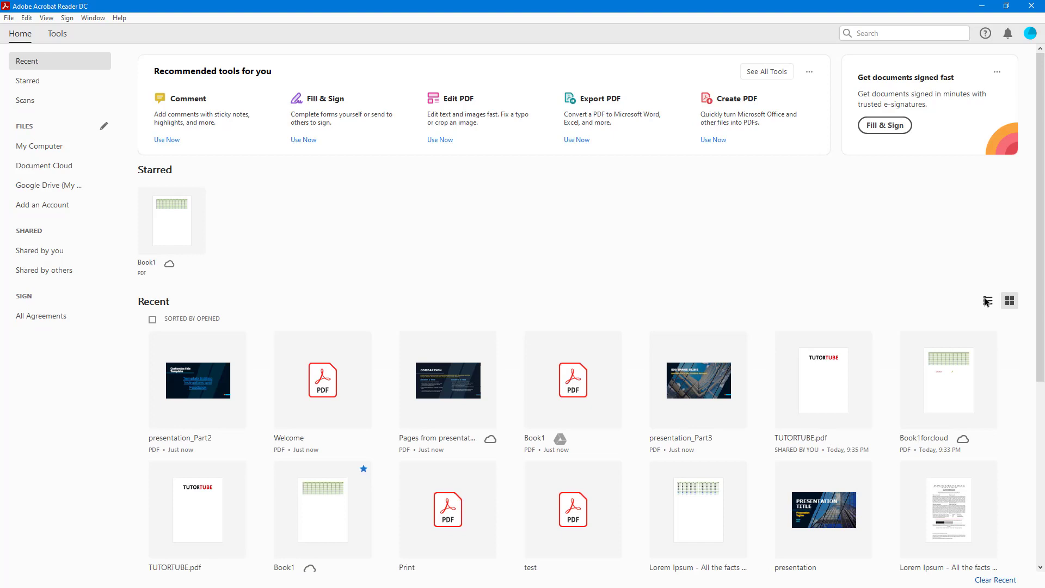
{"action": "left_click", "coordinate": [987, 300]}
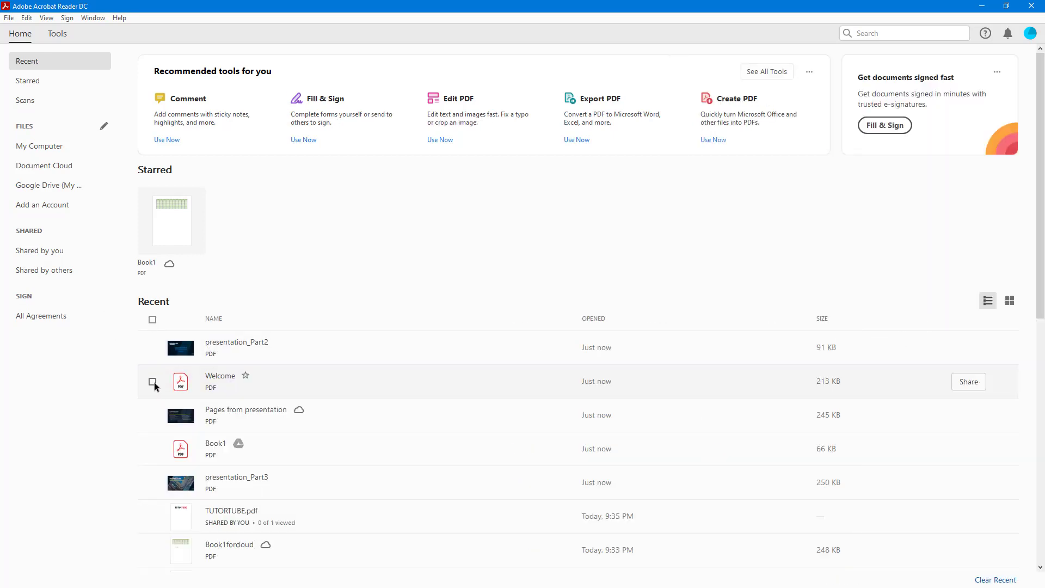
Tick the Welcome file's checkbox in the Recent files list
{"action": "left_click", "coordinate": [152, 381]}
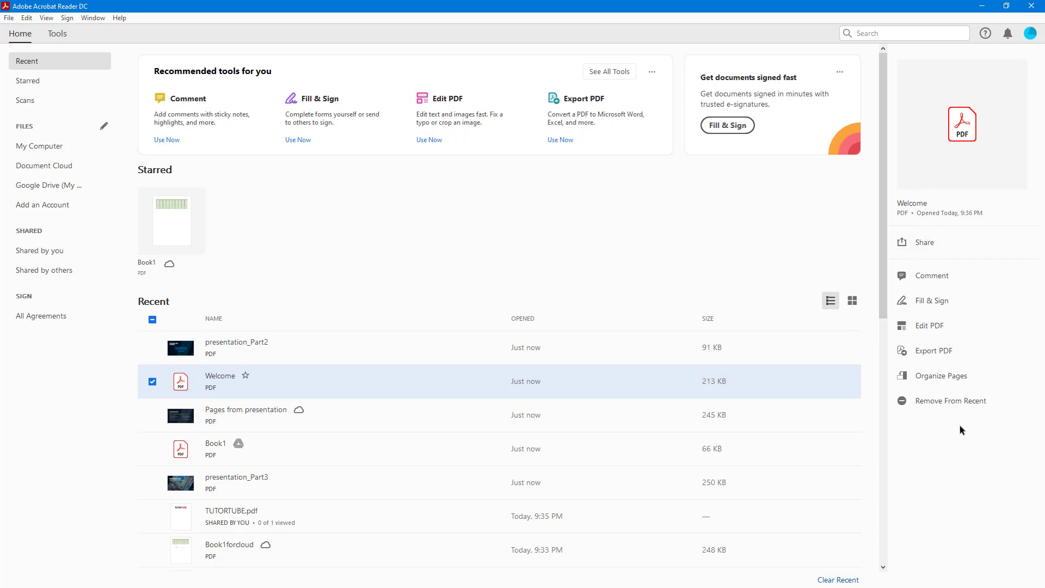
{"action": "mouse_move", "coordinate": [947, 401]}
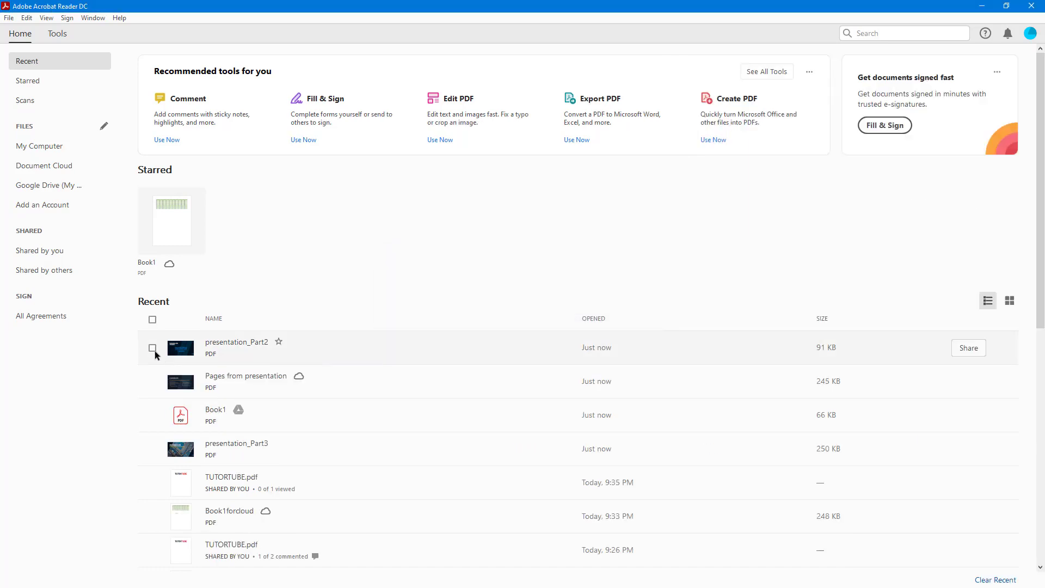
{"action": "left_click", "coordinate": [152, 320]}
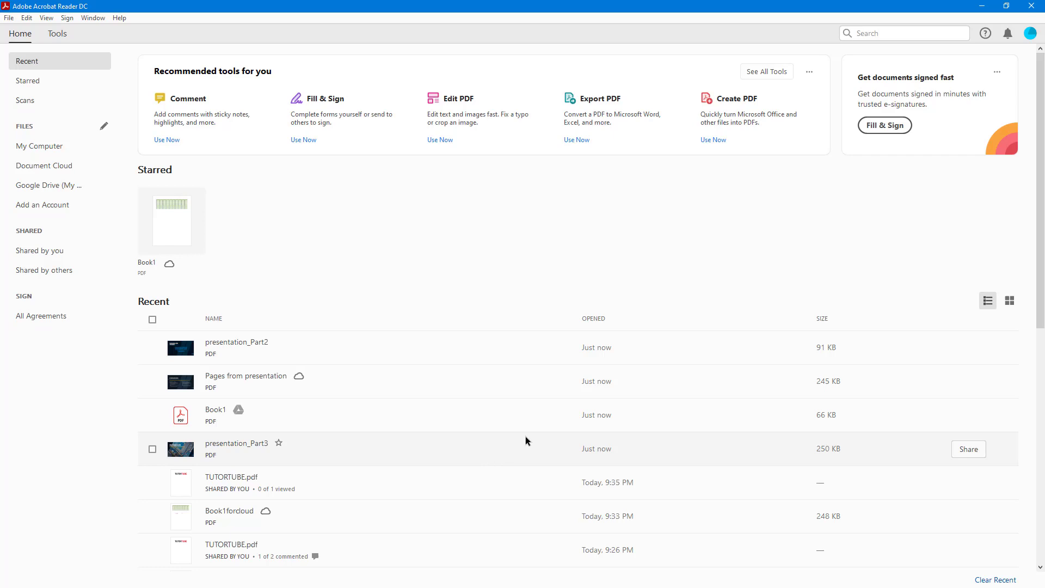
{"action": "mouse_move", "coordinate": [534, 460]}
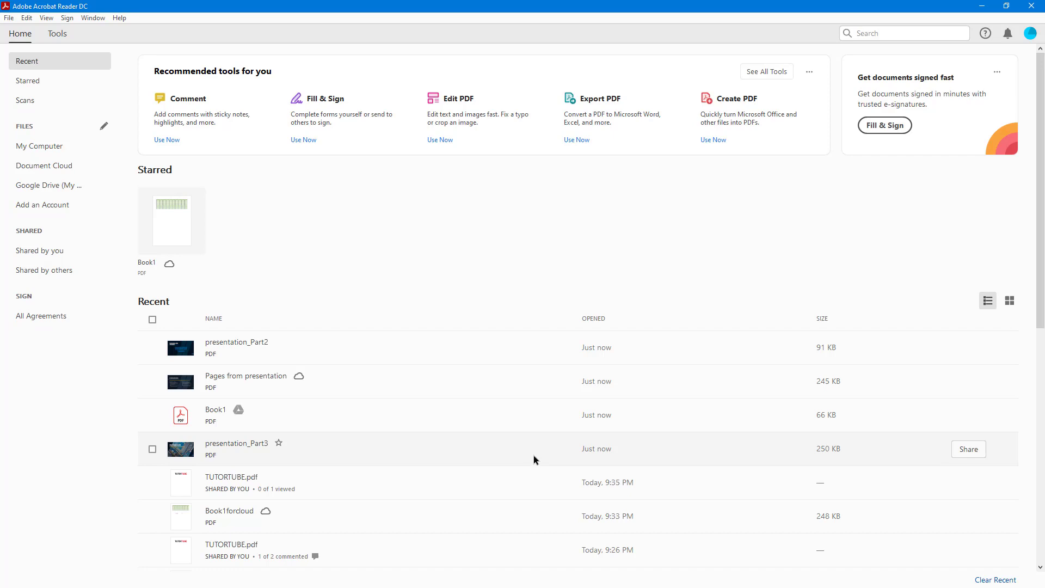